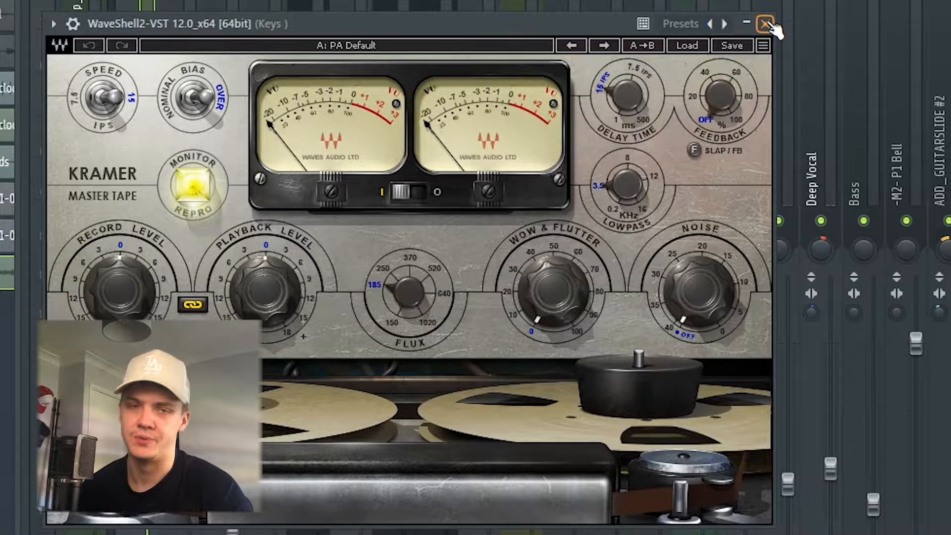
Step: Close the Keys track's Kramer tape, DLYM delay and Rev PLATE-140 reverb windows
{"action": "left_click", "coordinate": [769, 23]}
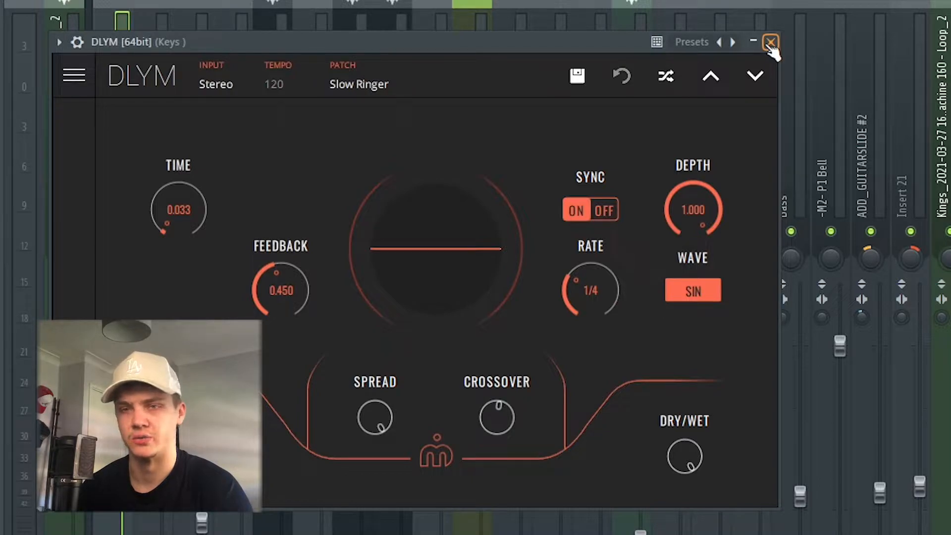
{"action": "left_click", "coordinate": [772, 42]}
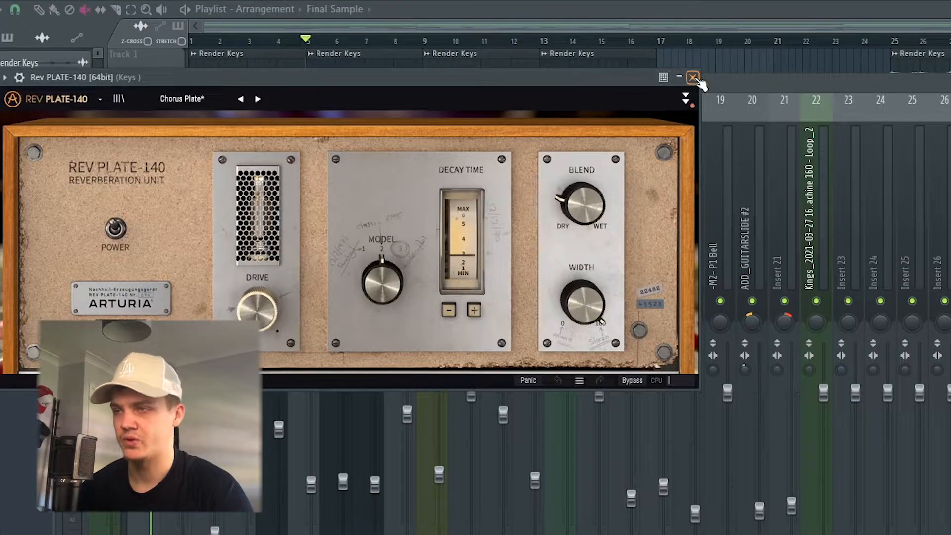
{"action": "left_click", "coordinate": [694, 78]}
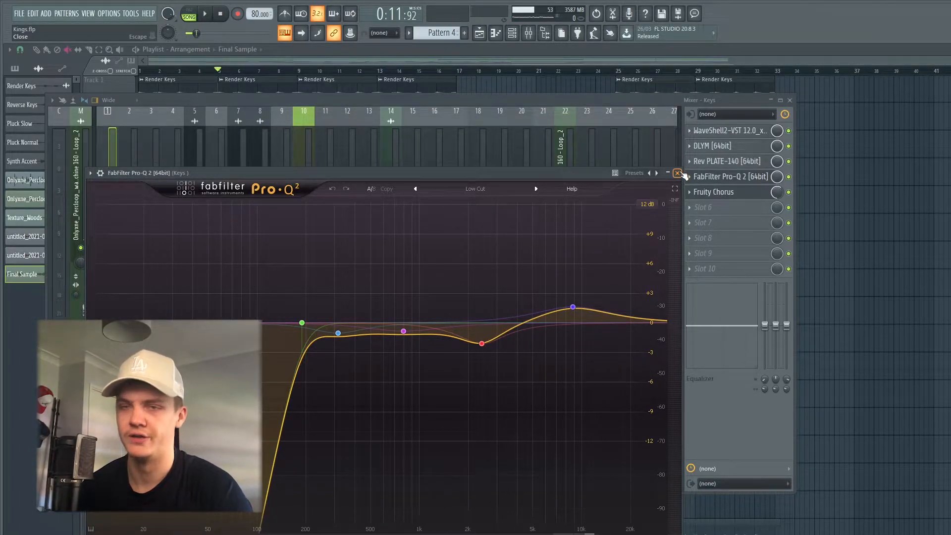
Step: Close the Pro-Q 2 EQ and Timeless 2 delay windows to reveal the Keys Send tape plugin
{"action": "left_click", "coordinate": [678, 173]}
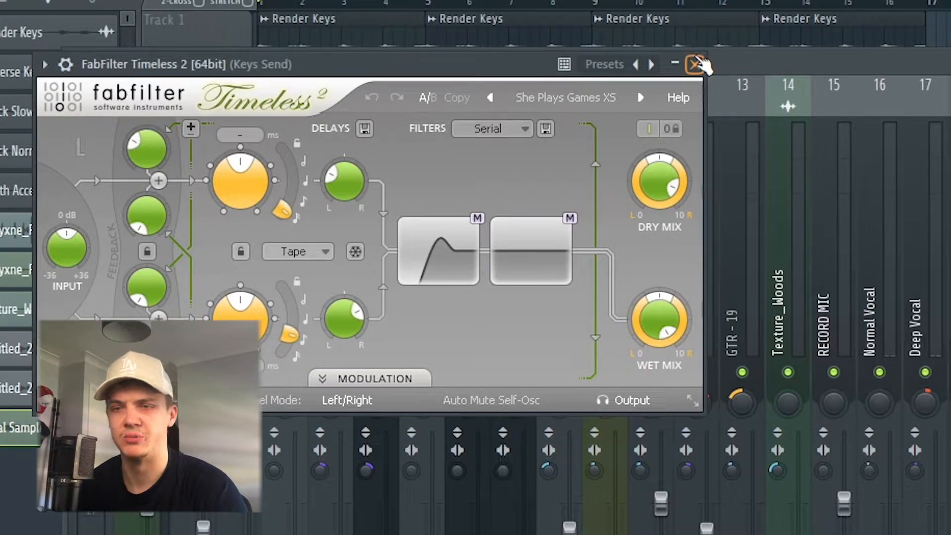
{"action": "left_click", "coordinate": [696, 64]}
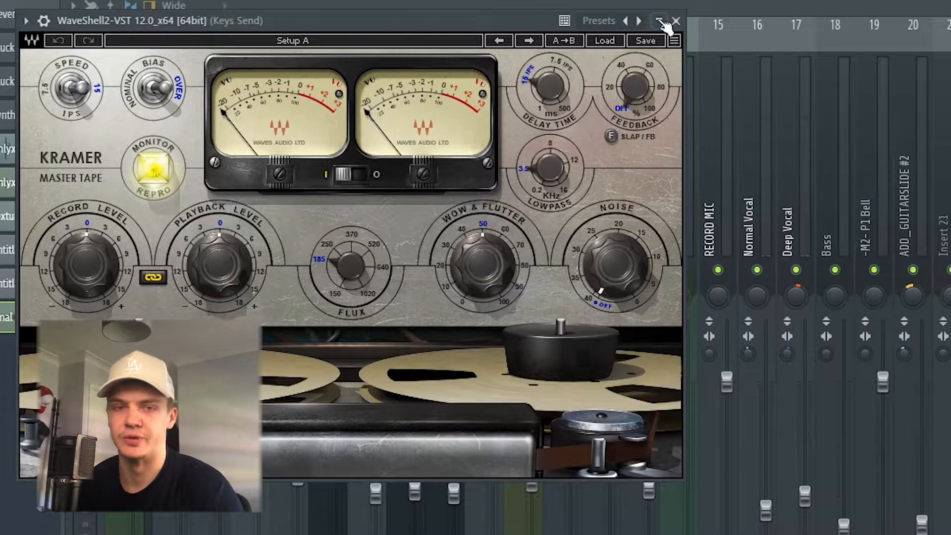
Step: Close the Keys Send tape and Reverse High Fruity parametric EQ 2 windows, exposing Wow Control 3
{"action": "left_click", "coordinate": [676, 21]}
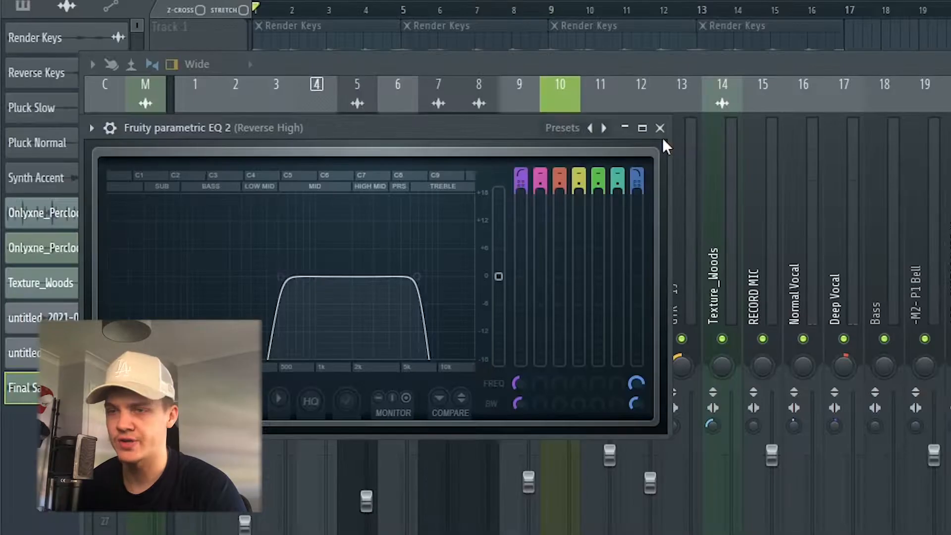
{"action": "mouse_move", "coordinate": [659, 128]}
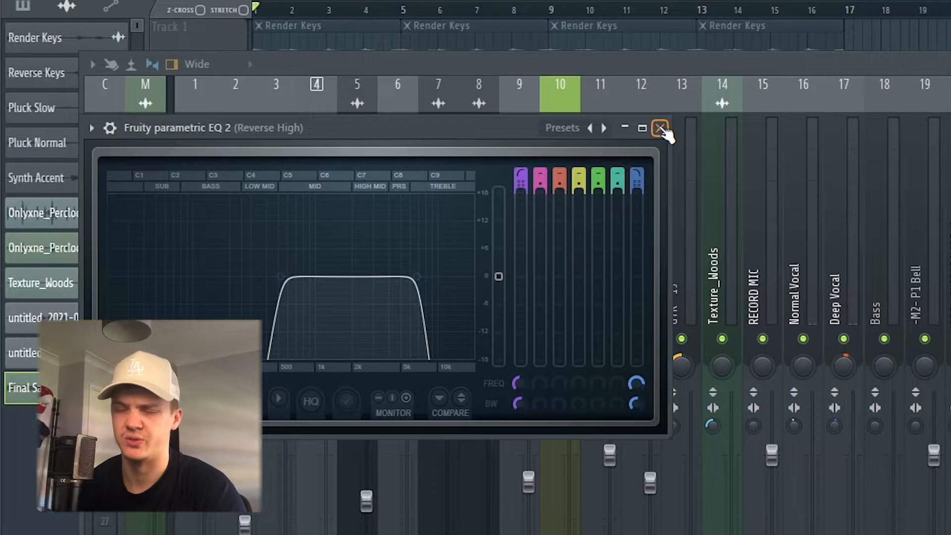
{"action": "left_click", "coordinate": [659, 128]}
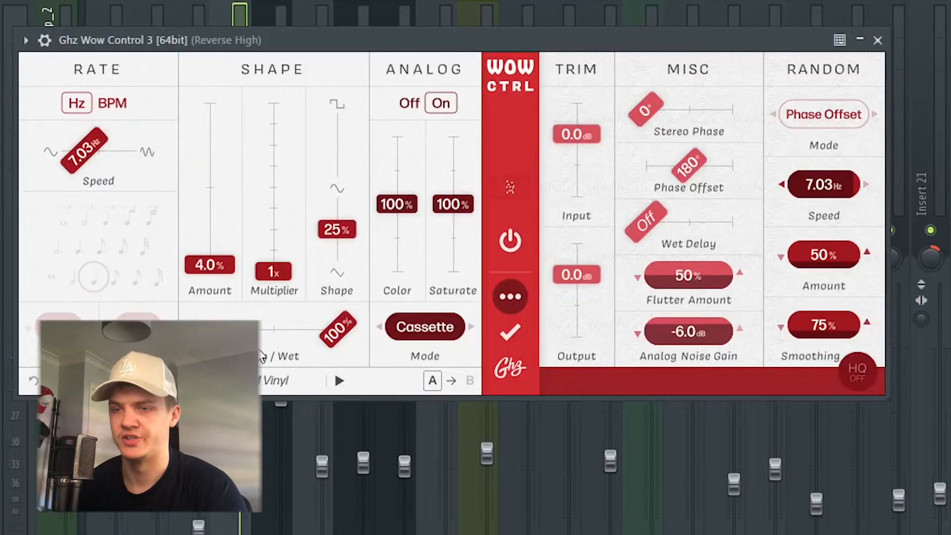